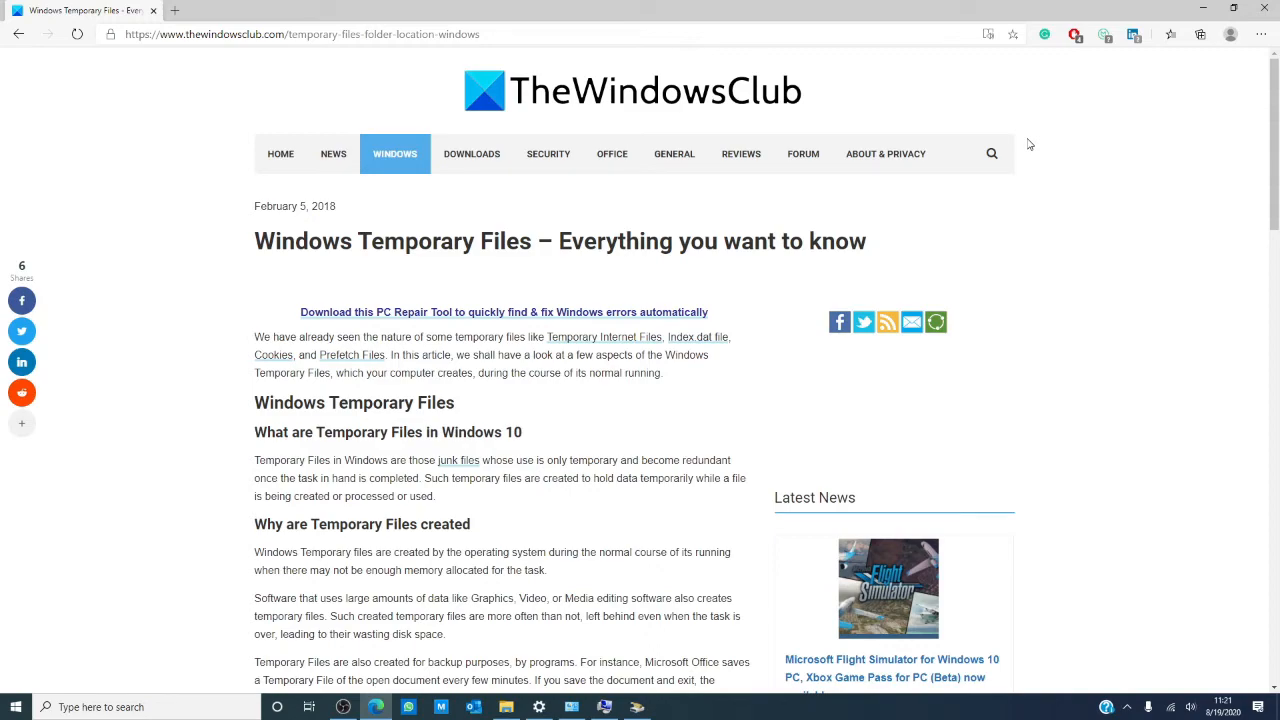
- Navigate from Control Panel through System and Security to the System page and its advanced settings
{"action": "scroll", "scroll_direction": "down", "scroll_amount": 3}
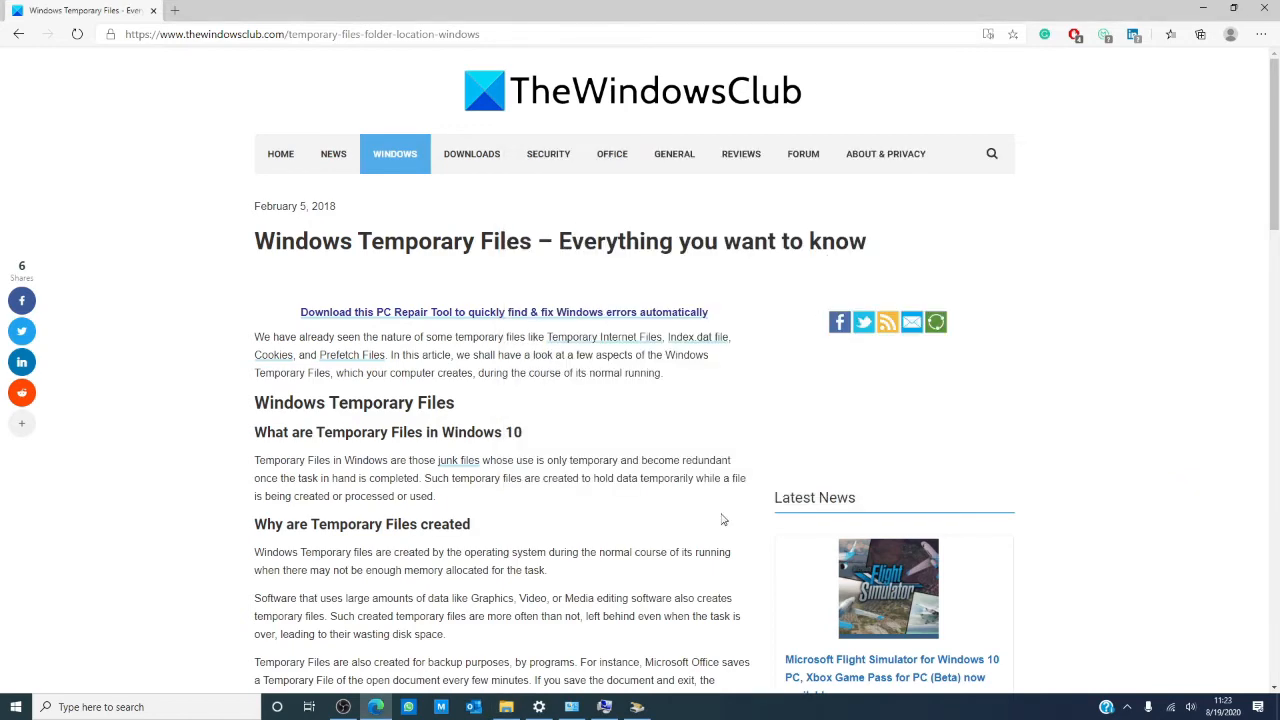
{"action": "left_click", "coordinate": [568, 708]}
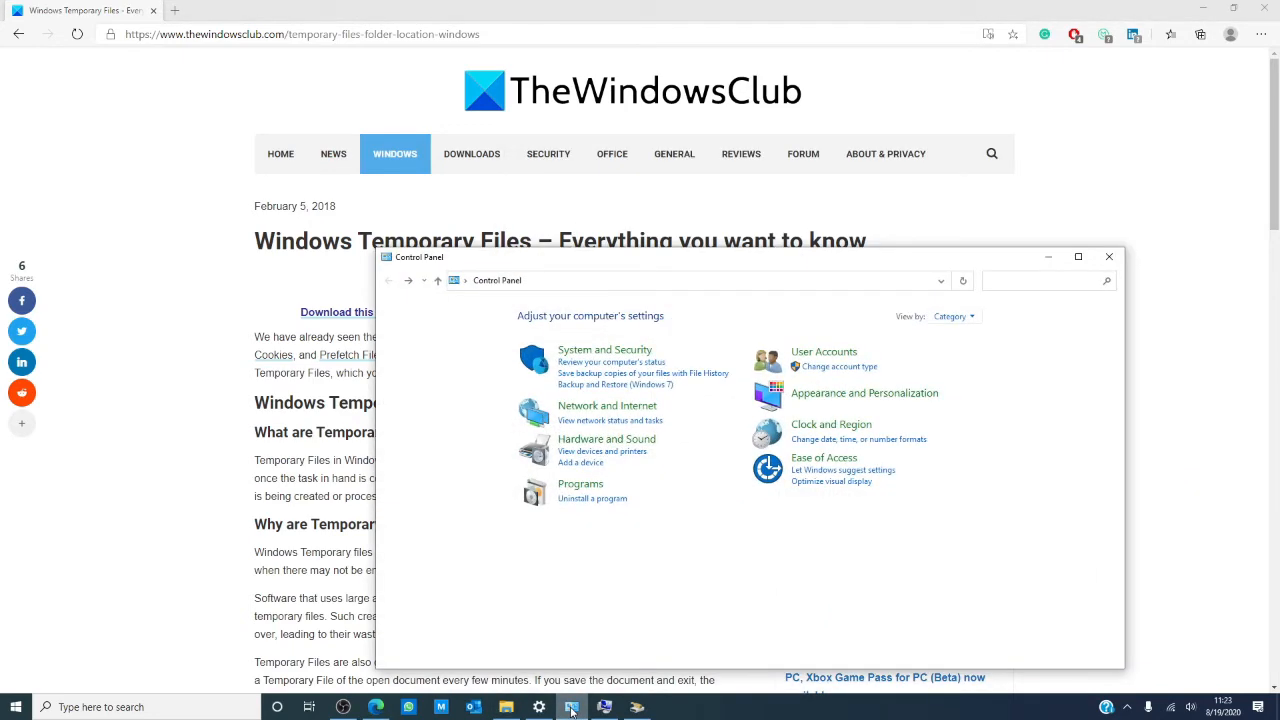
{"action": "mouse_move", "coordinate": [610, 420]}
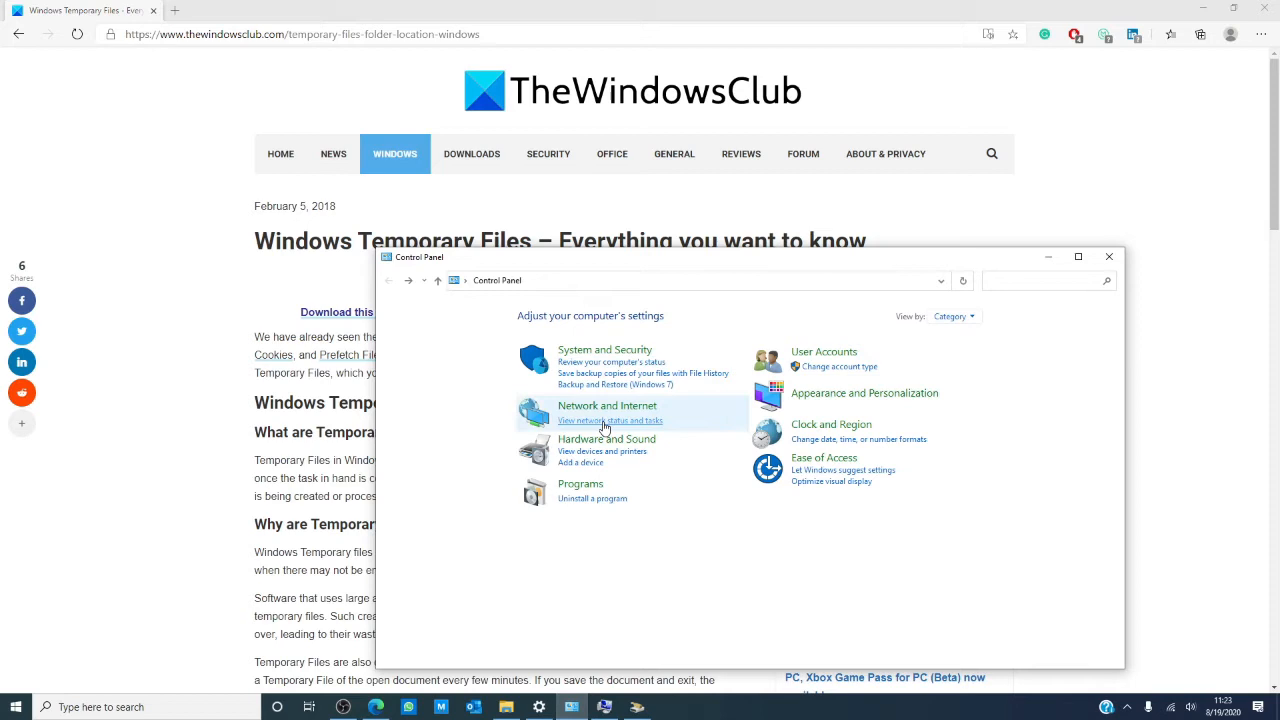
{"action": "left_click", "coordinate": [604, 348]}
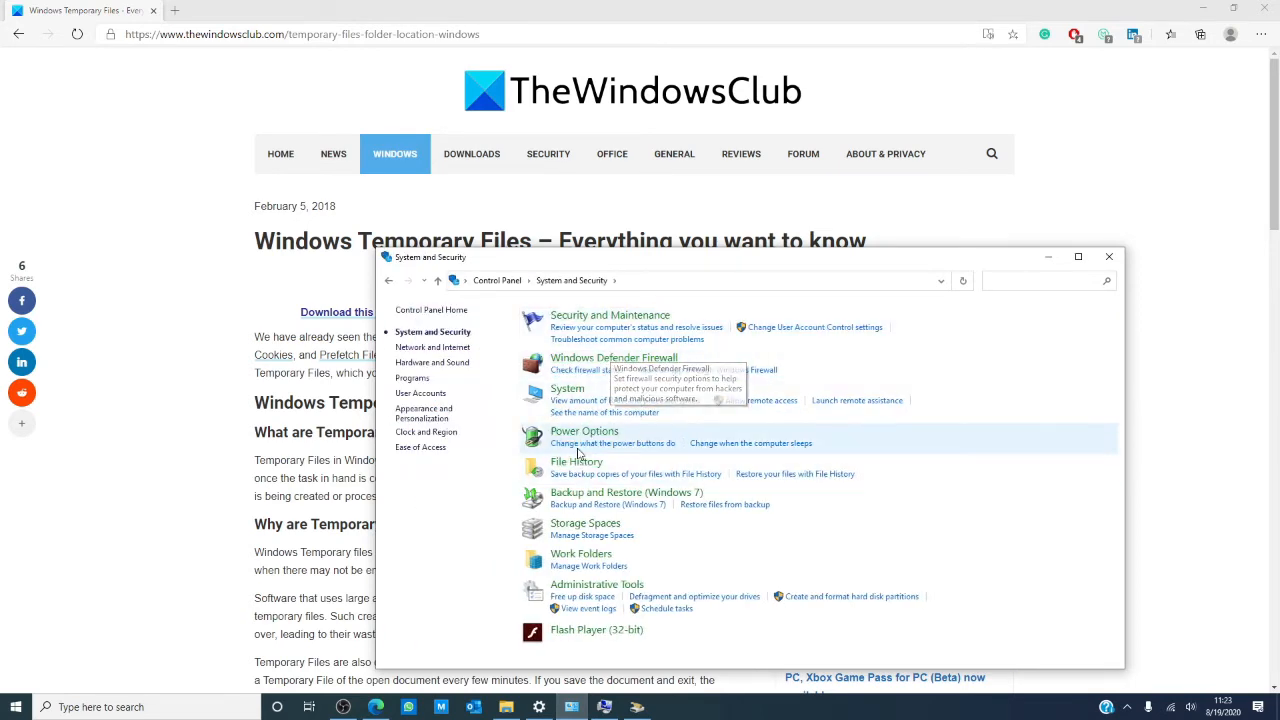
{"action": "left_click", "coordinate": [568, 388]}
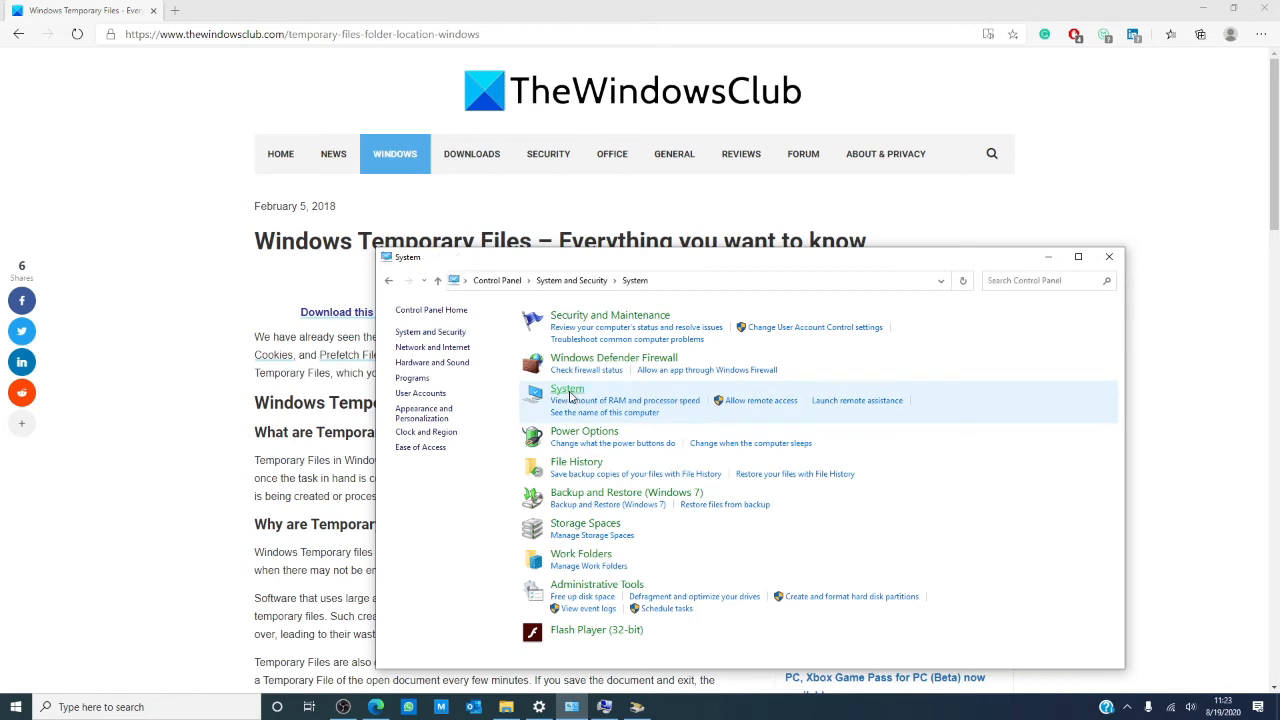
{"action": "left_click", "coordinate": [566, 388]}
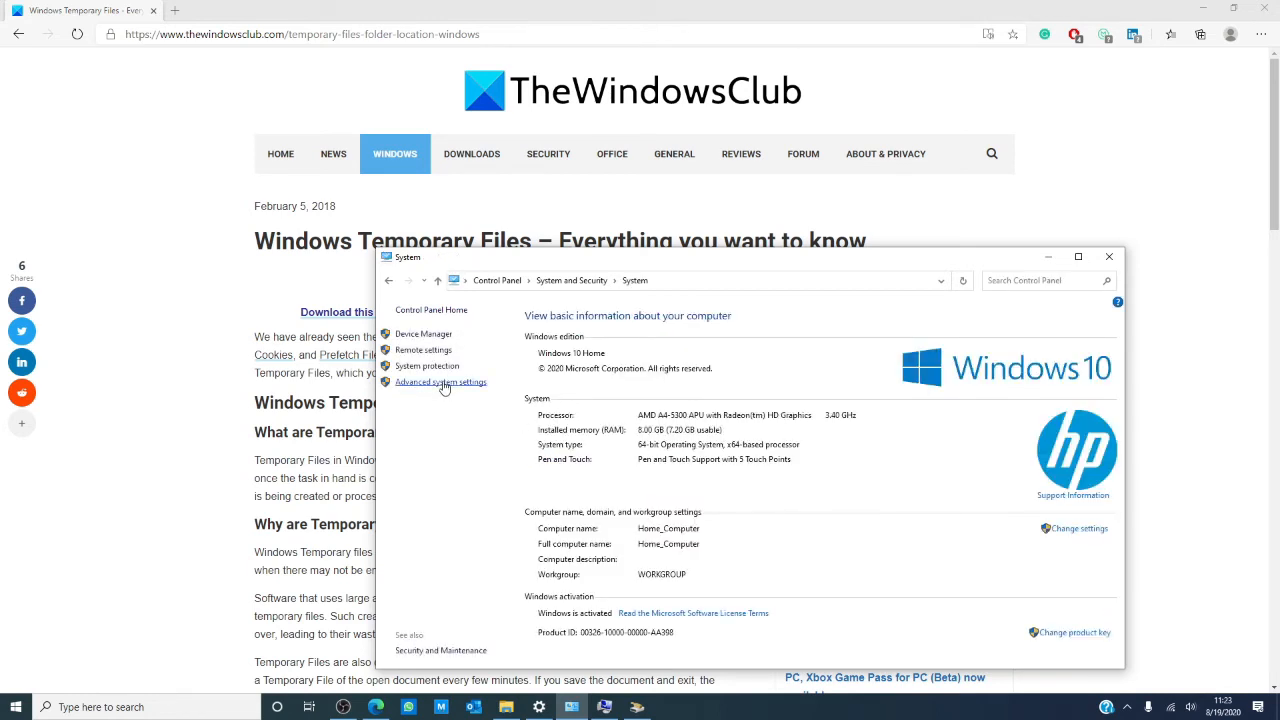
- View the Environment Variables list confirming TEMP and TMP point to AppData\Local\Temp
{"action": "left_click", "coordinate": [440, 382]}
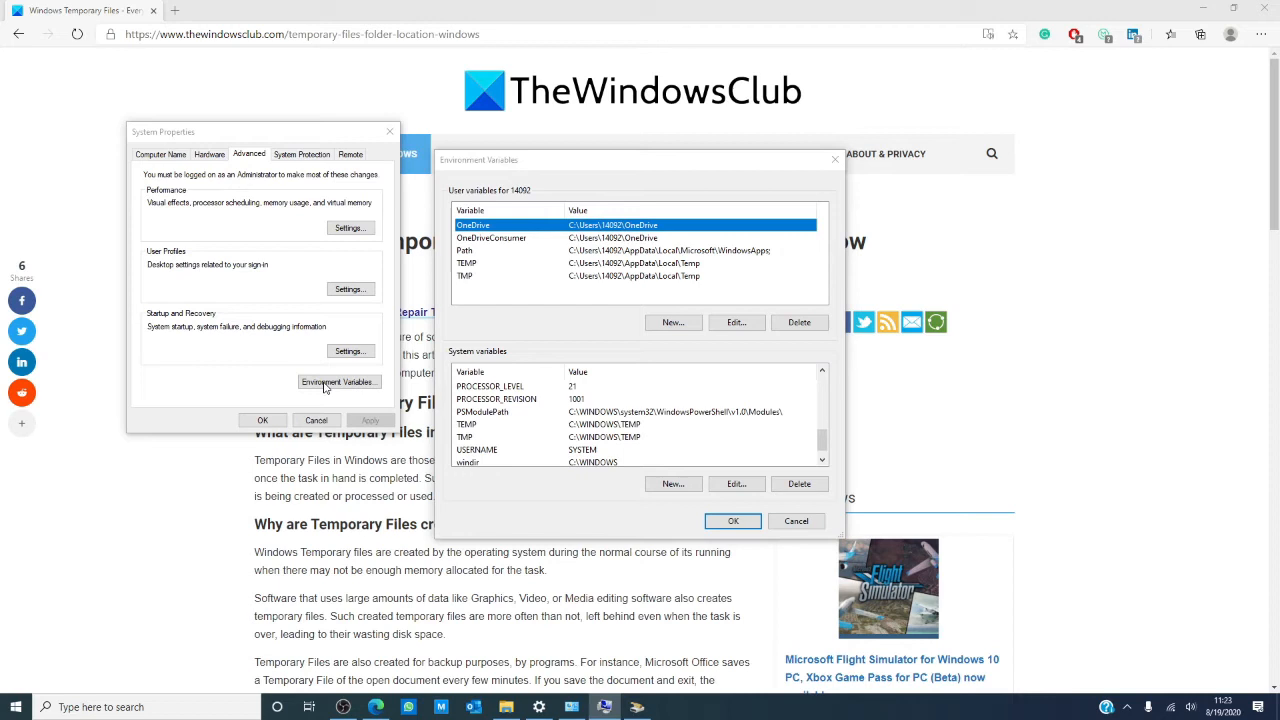
{"action": "mouse_move", "coordinate": [520, 376]}
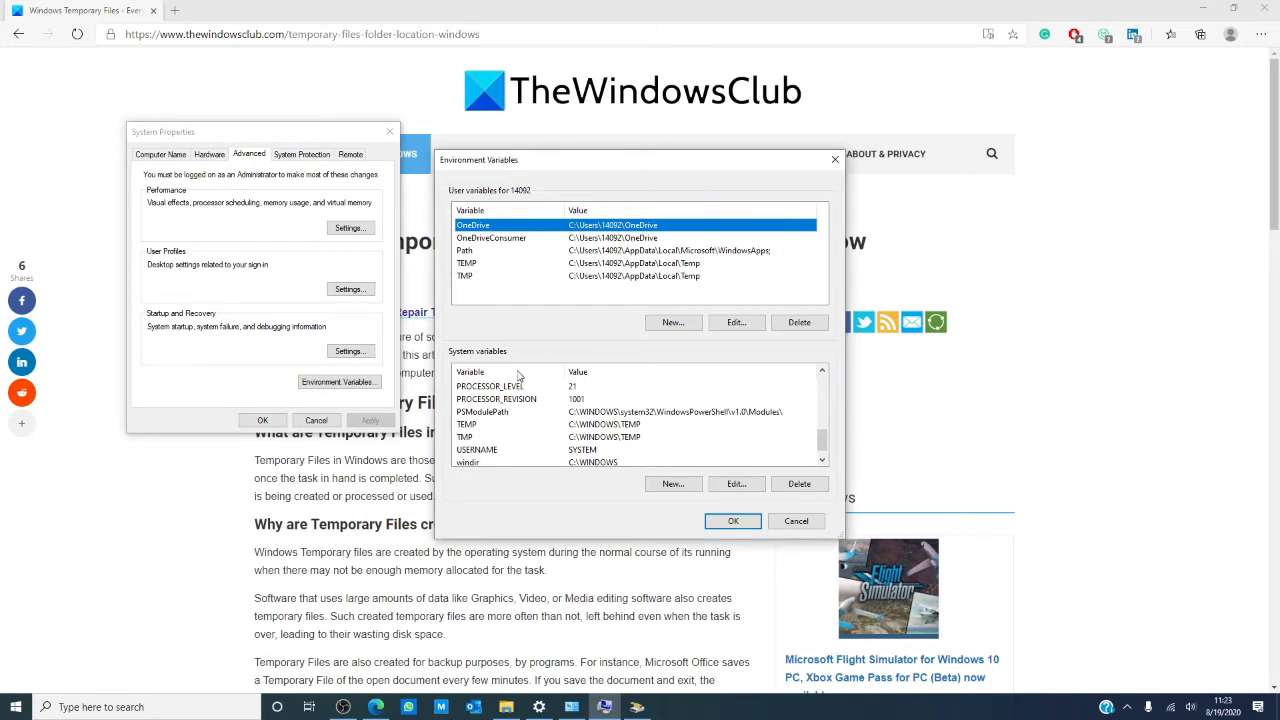
{"action": "left_click", "coordinate": [470, 424]}
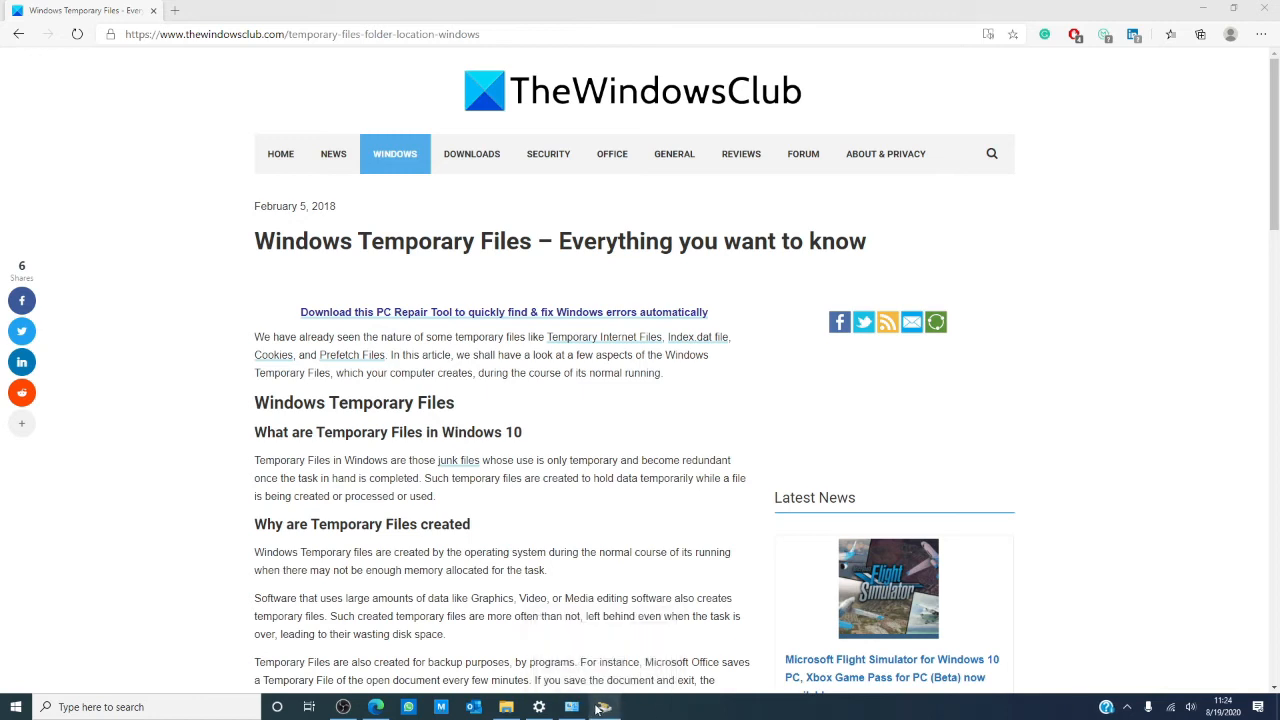
- Launch Disk Cleanup so it offers Windows (C:) as the drive to clean
{"action": "left_click", "coordinate": [600, 708]}
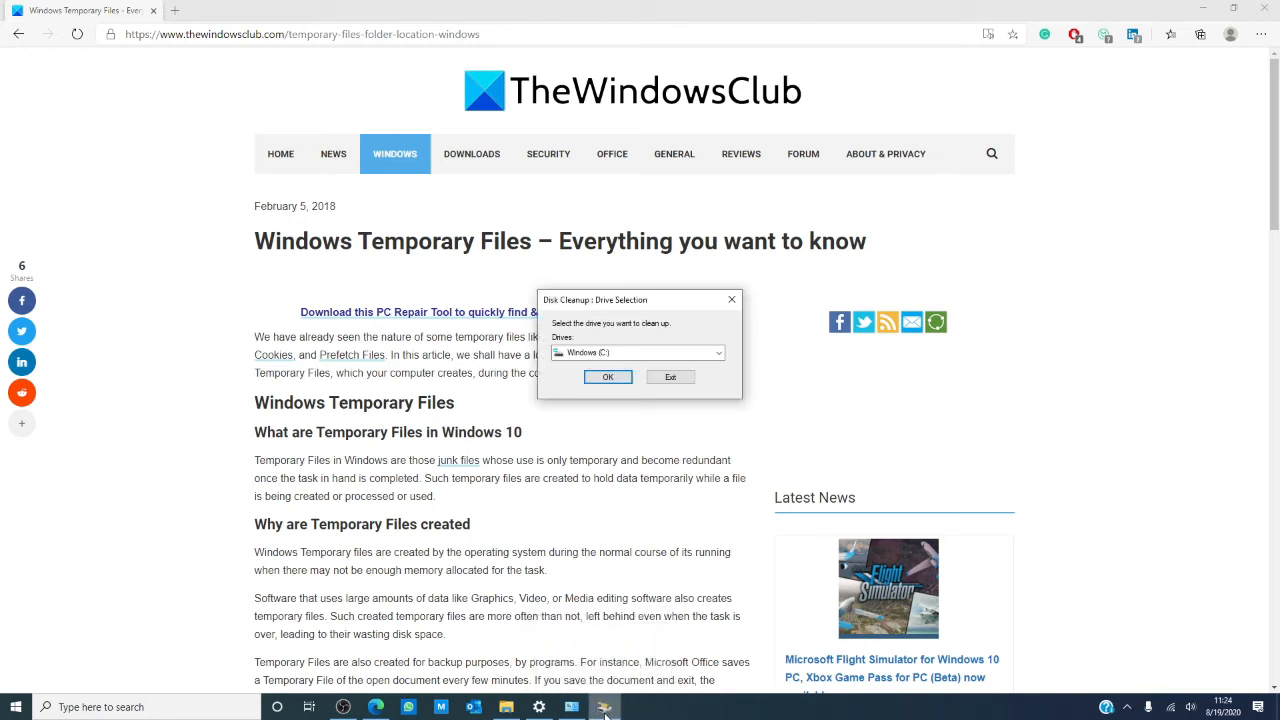
{"action": "mouse_move", "coordinate": [608, 384]}
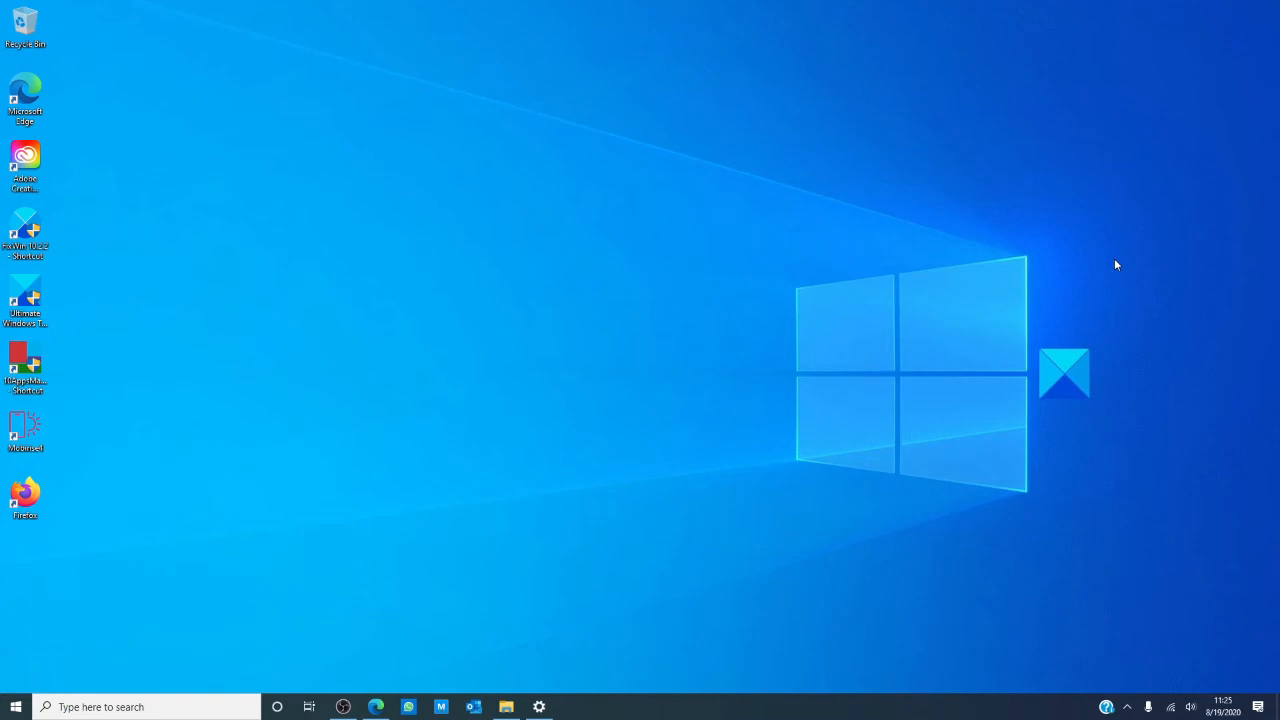
{"action": "mouse_move", "coordinate": [496, 528]}
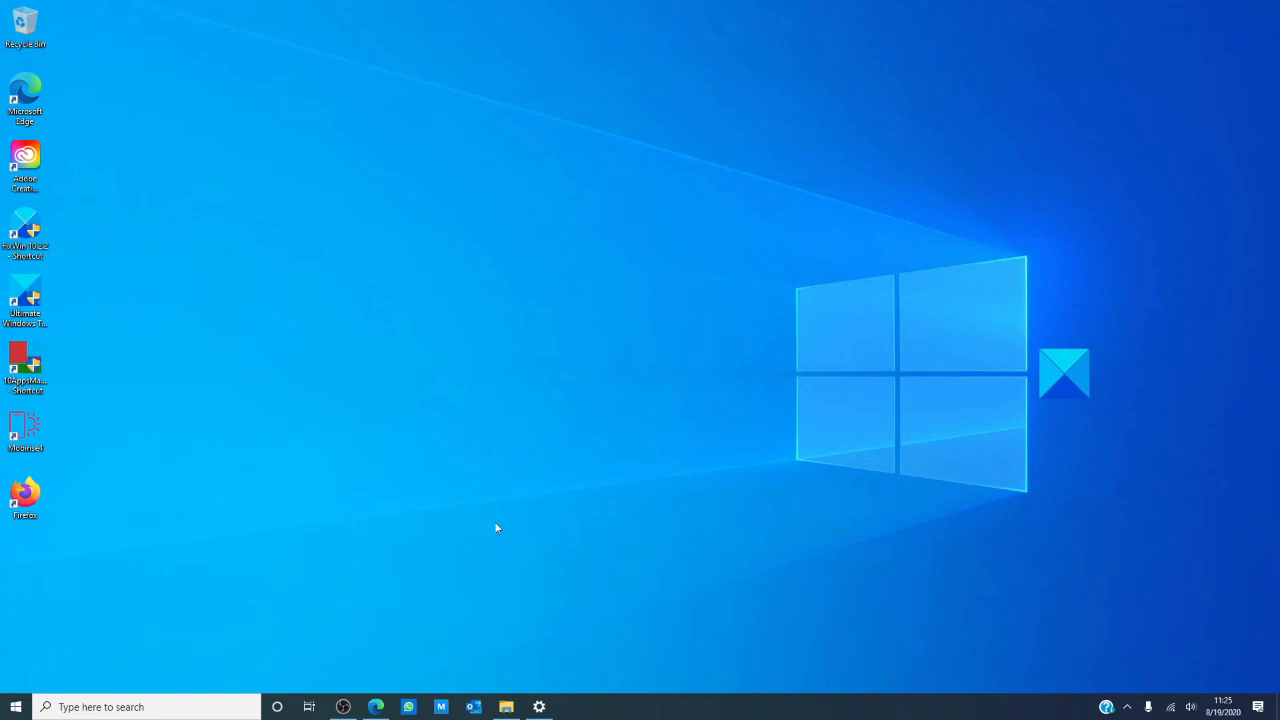